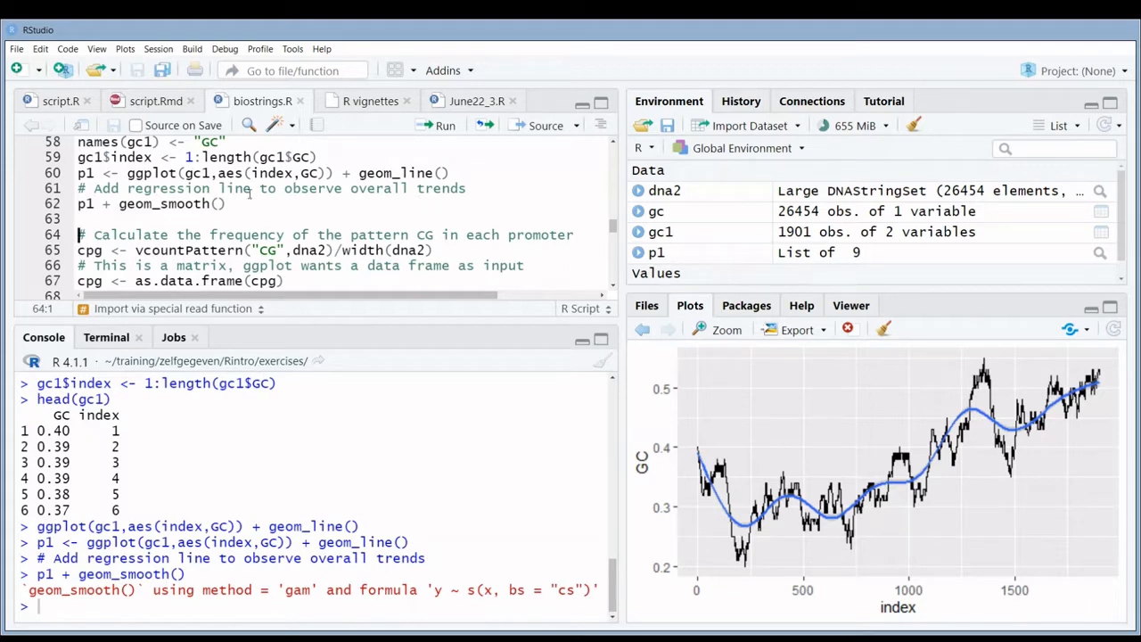
Highlight vcountPattern and width in the line computing cpg as CG count over promoter width
{"action": "double_click", "coordinate": [268, 250]}
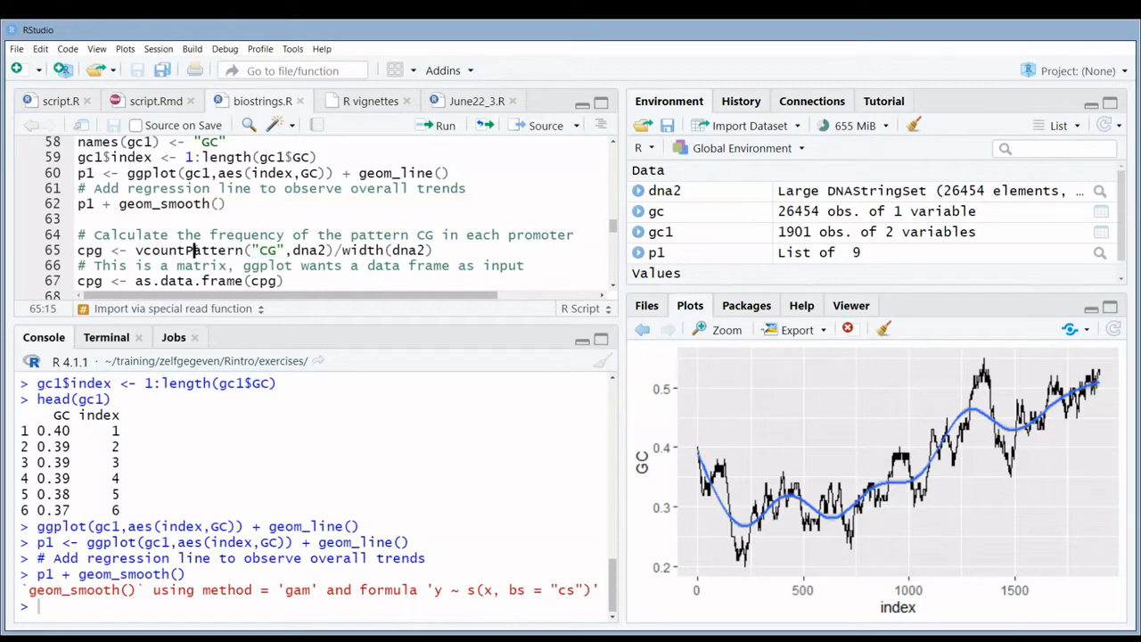
{"action": "double_click", "coordinate": [188, 249]}
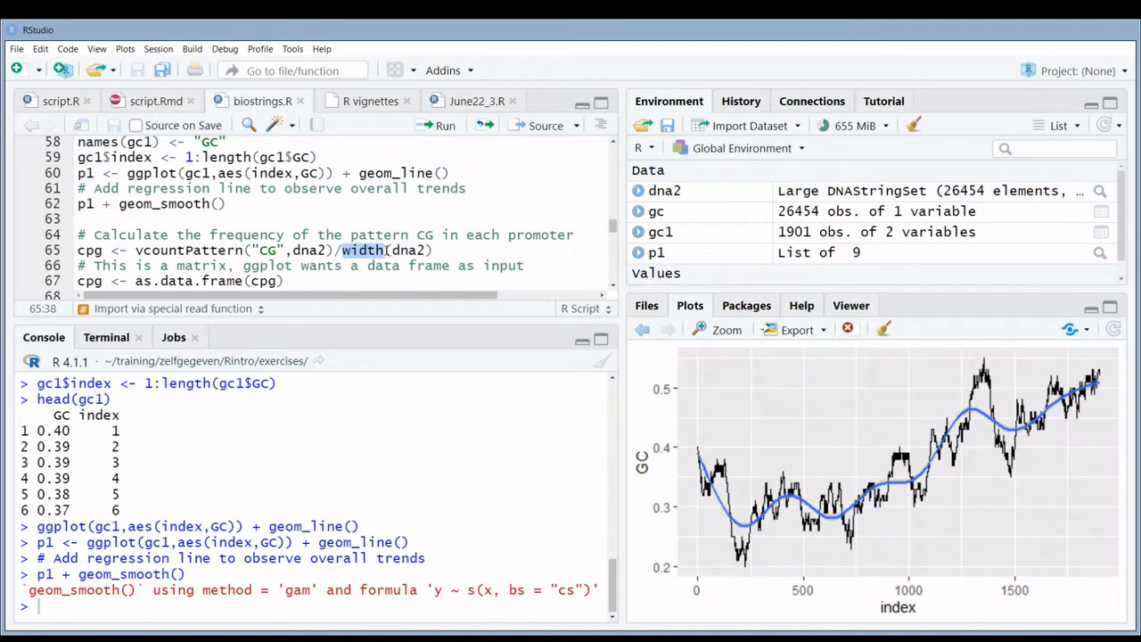
{"action": "mouse_move", "coordinate": [361, 250]}
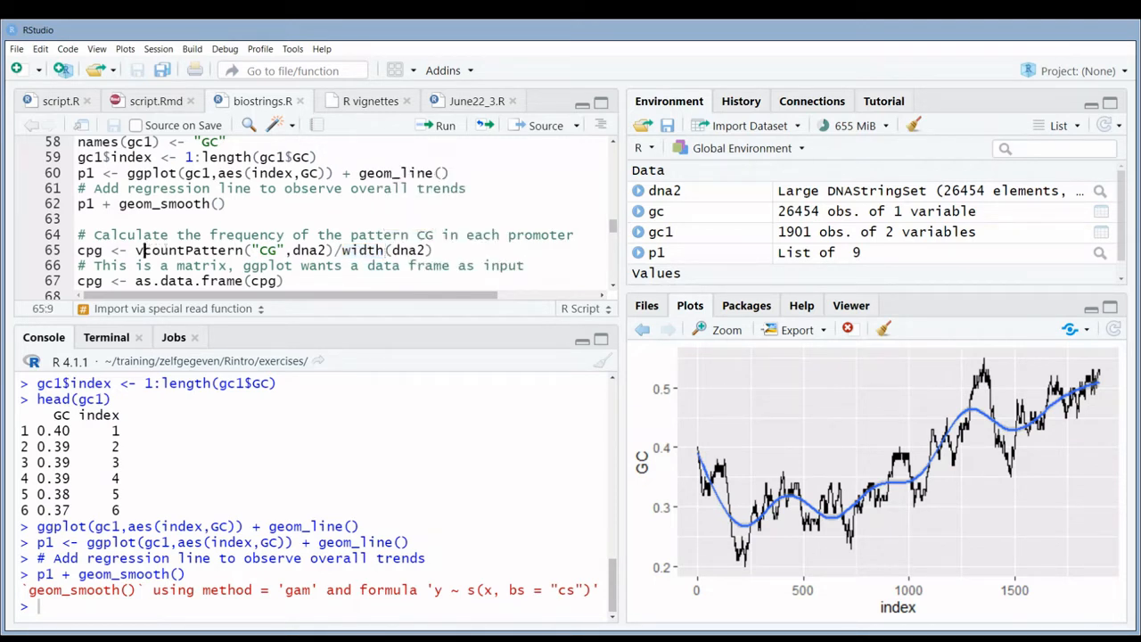
{"action": "double_click", "coordinate": [163, 250]}
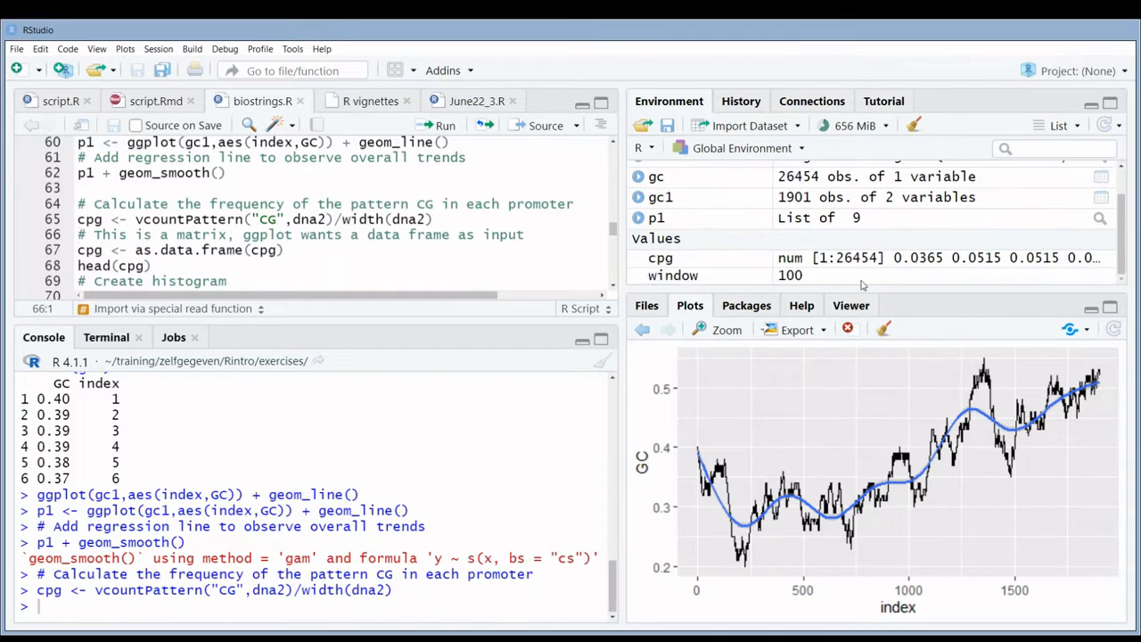
{"action": "mouse_move", "coordinate": [845, 268]}
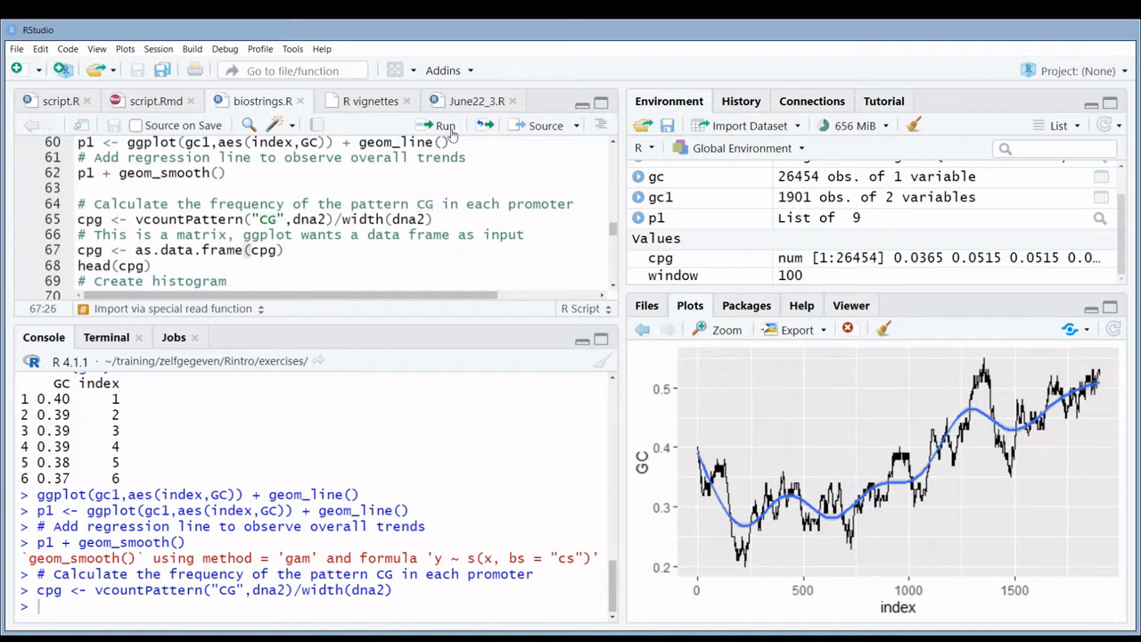
Run as.data.frame(cpg) and head(cpg) to preview the first CG frequencies (0.0365, 0.0515)
{"action": "left_click", "coordinate": [445, 125]}
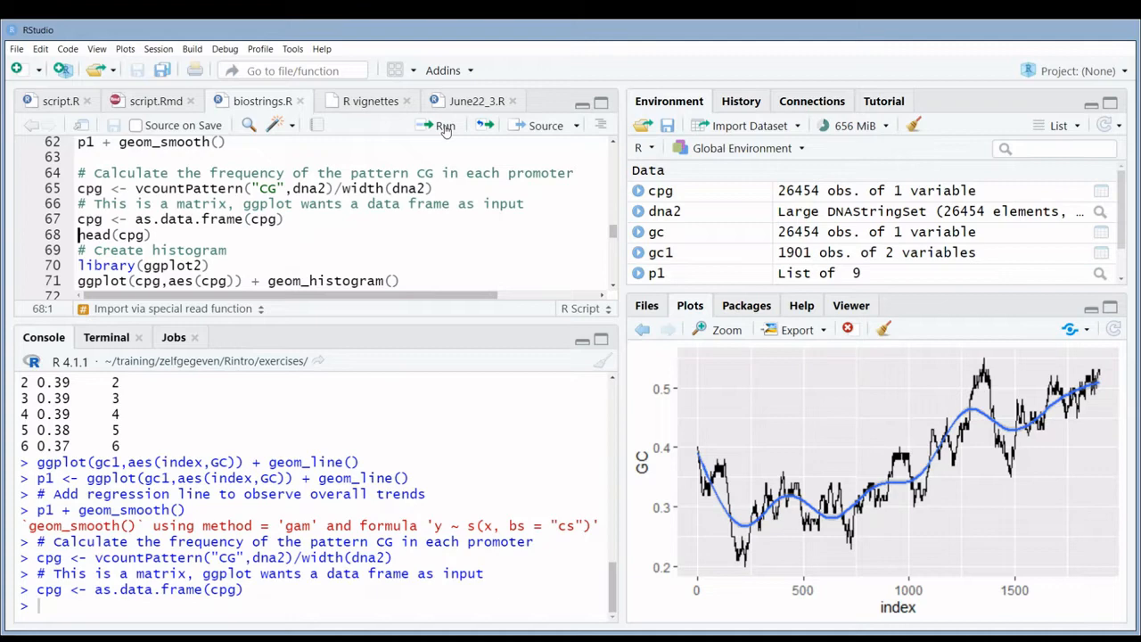
{"action": "mouse_move", "coordinate": [619, 220]}
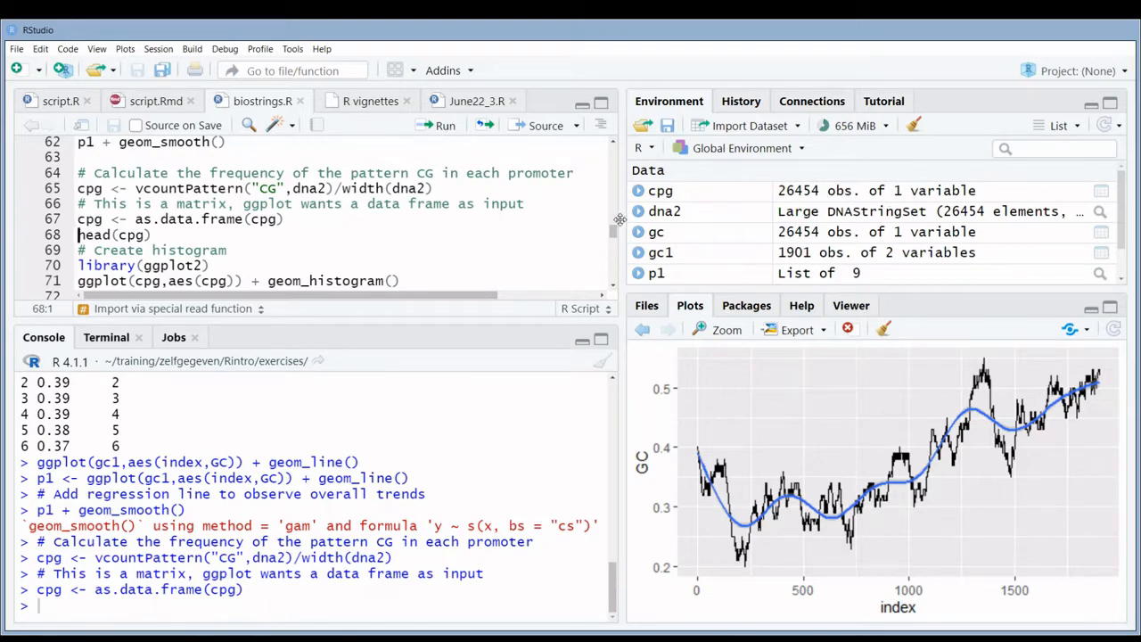
{"action": "left_click", "coordinate": [152, 234]}
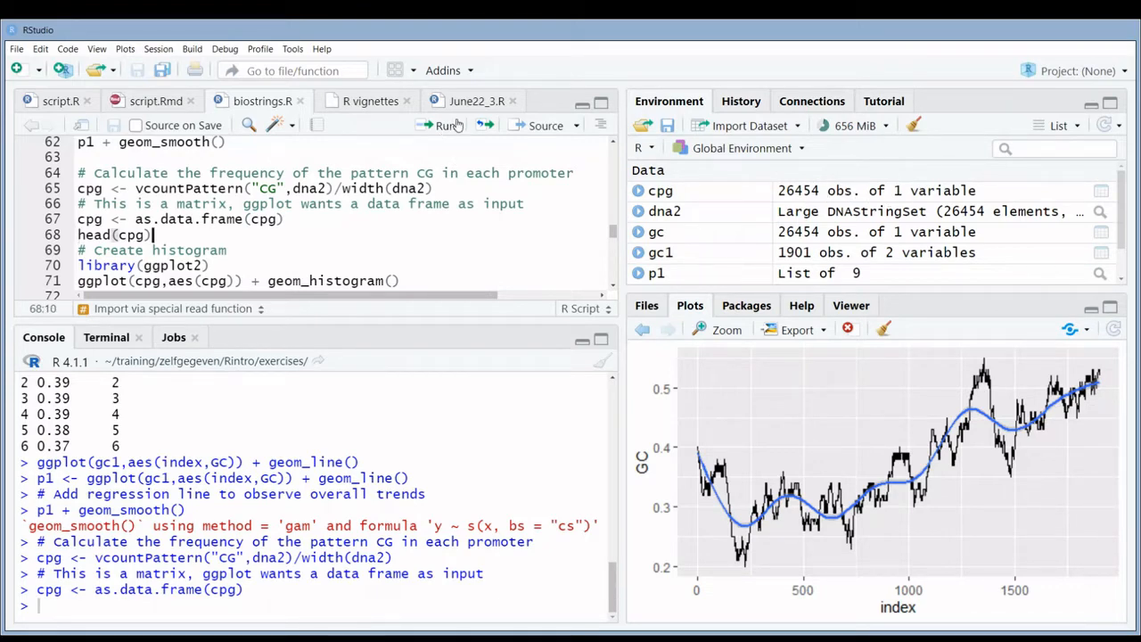
{"action": "left_click", "coordinate": [444, 125]}
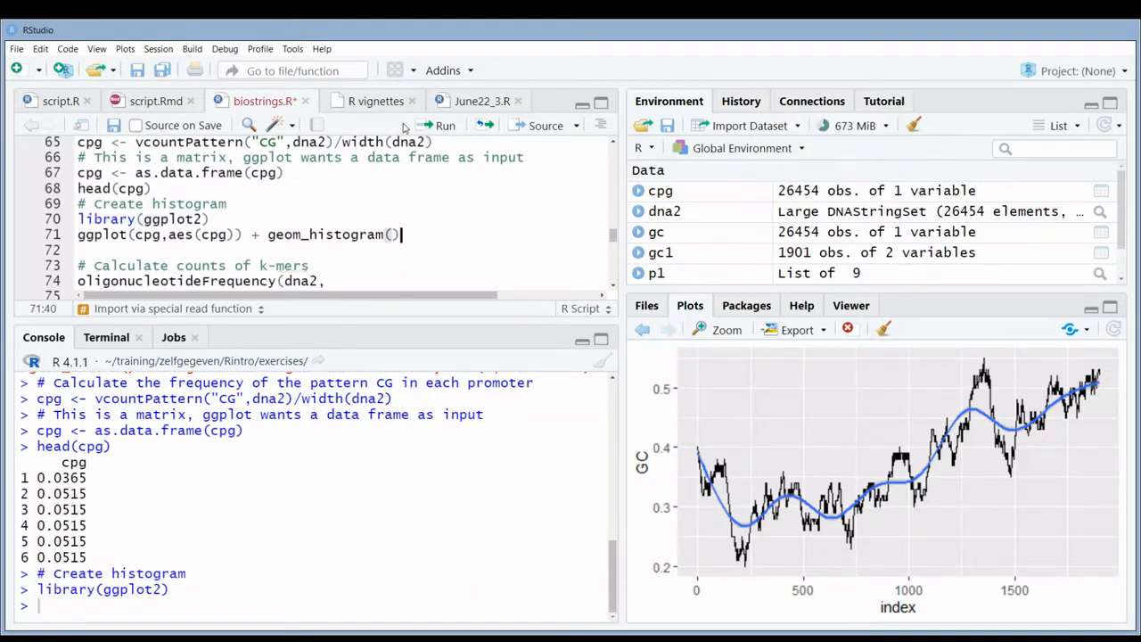
Run ggplot(cpg, aes(cpg)) + geom_histogram() to plot the cpg histogram peaking near 0.045
{"action": "left_click", "coordinate": [444, 125]}
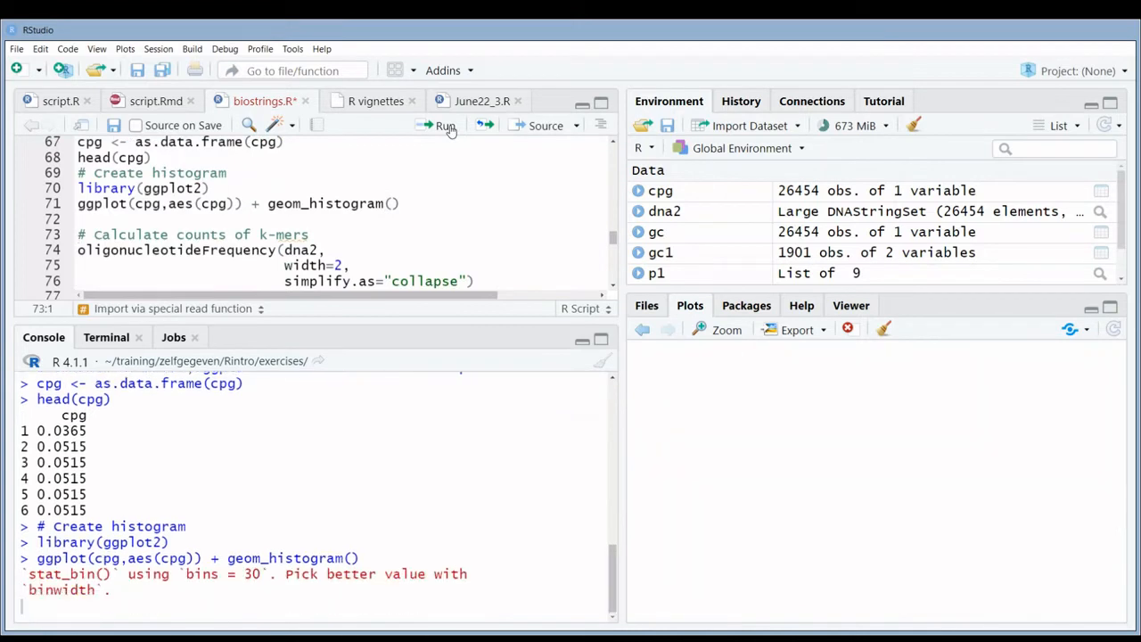
{"action": "left_click", "coordinate": [445, 125]}
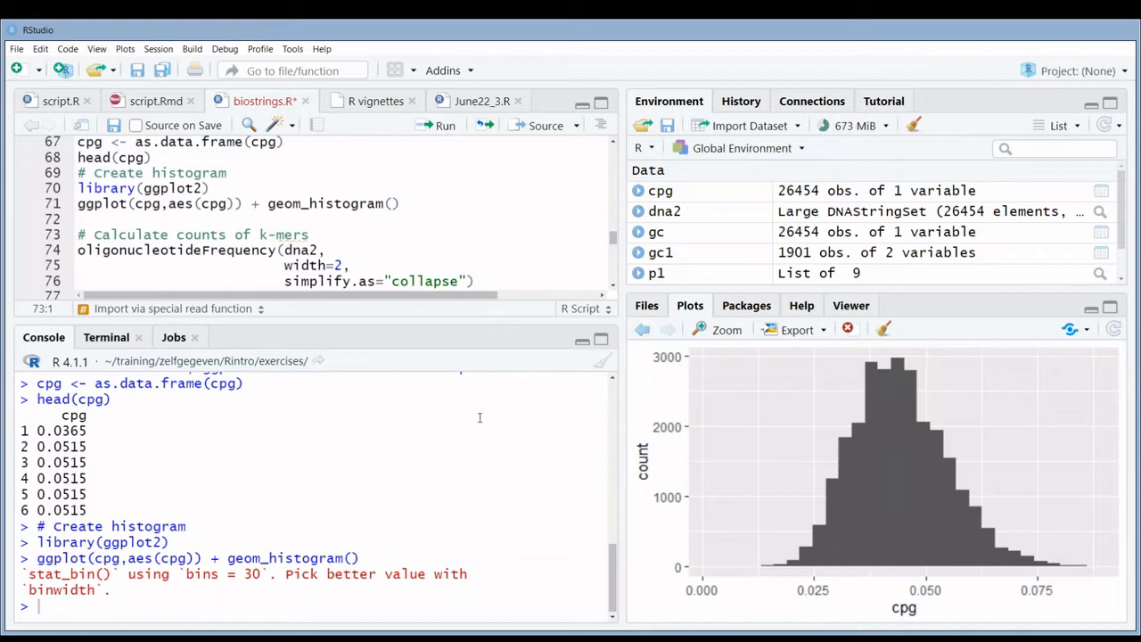
{"action": "mouse_move", "coordinate": [919, 577]}
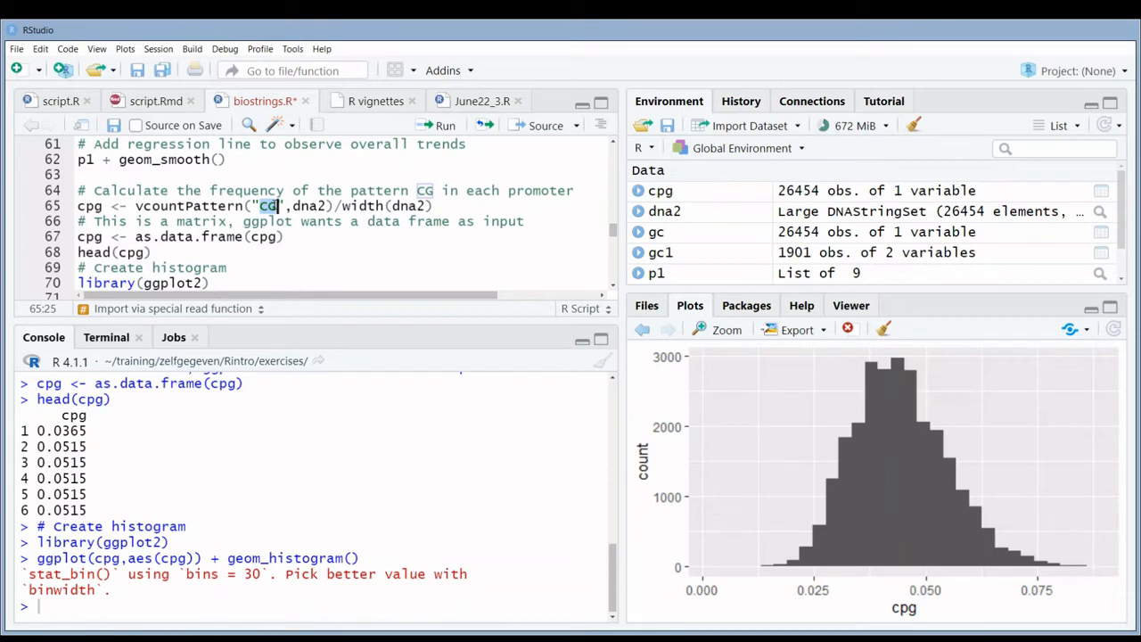
{"action": "mouse_move", "coordinate": [529, 277]}
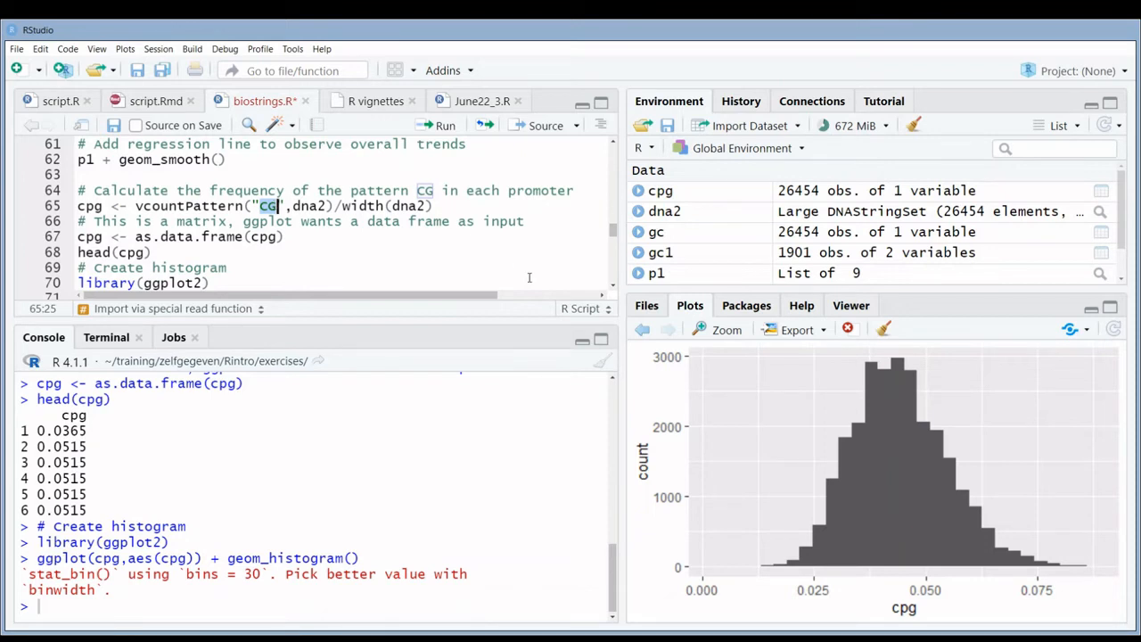
{"action": "scroll", "scroll_direction": "down", "scroll_amount": 3}
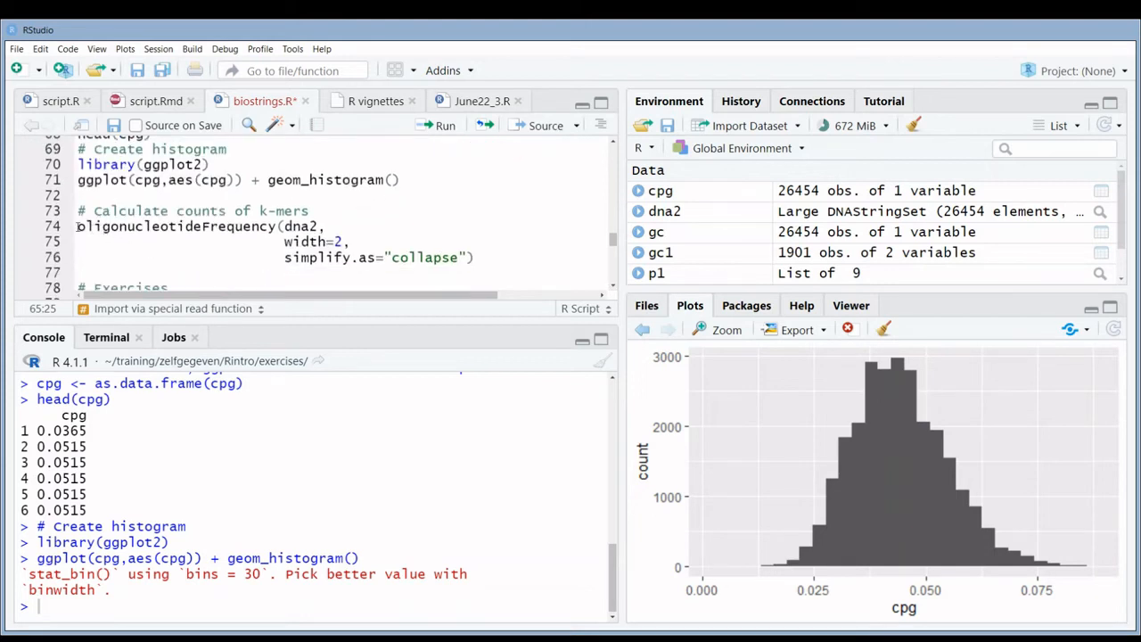
Run oligonucleotideFrequency(dna2, width=2, simplify.as="collapse") to print the dinucleotide counts
{"action": "double_click", "coordinate": [177, 226]}
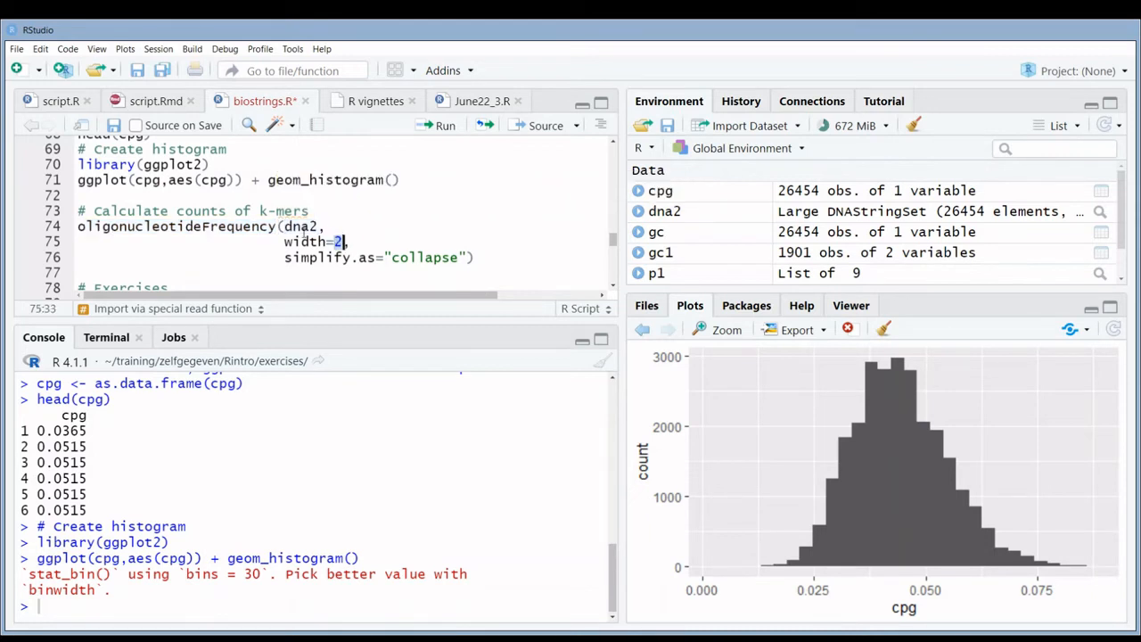
{"action": "double_click", "coordinate": [283, 211]}
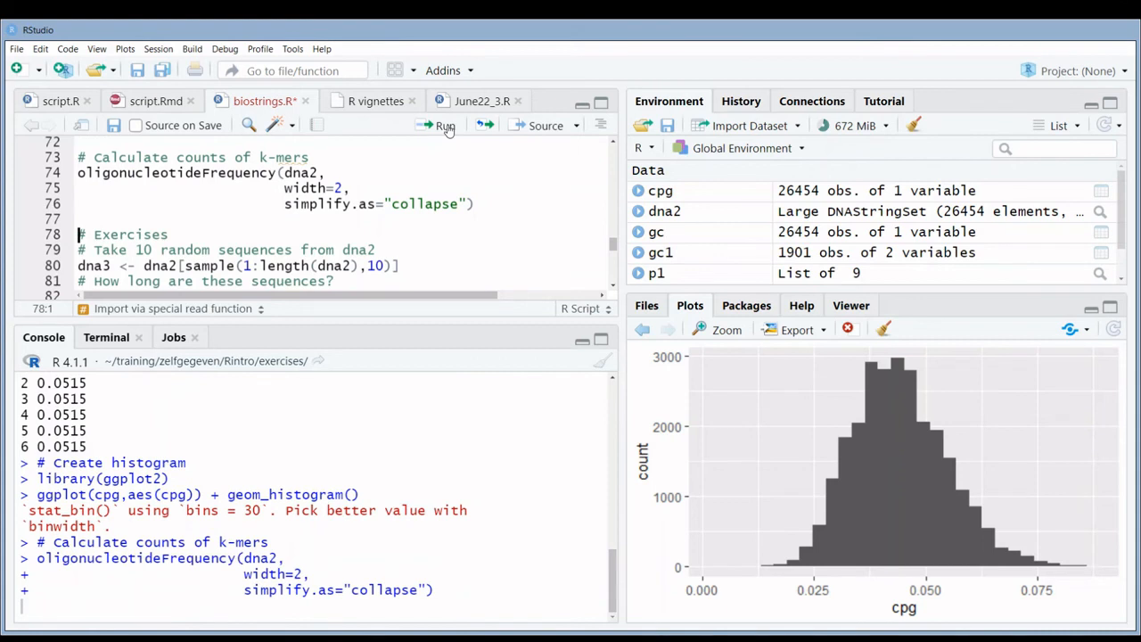
{"action": "left_click", "coordinate": [443, 125]}
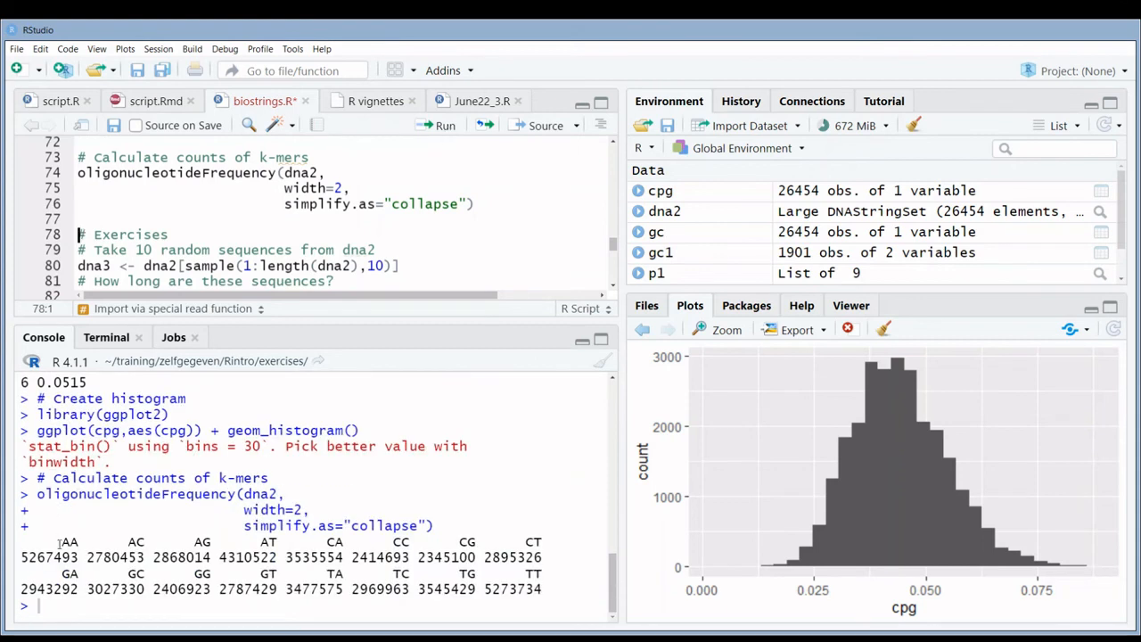